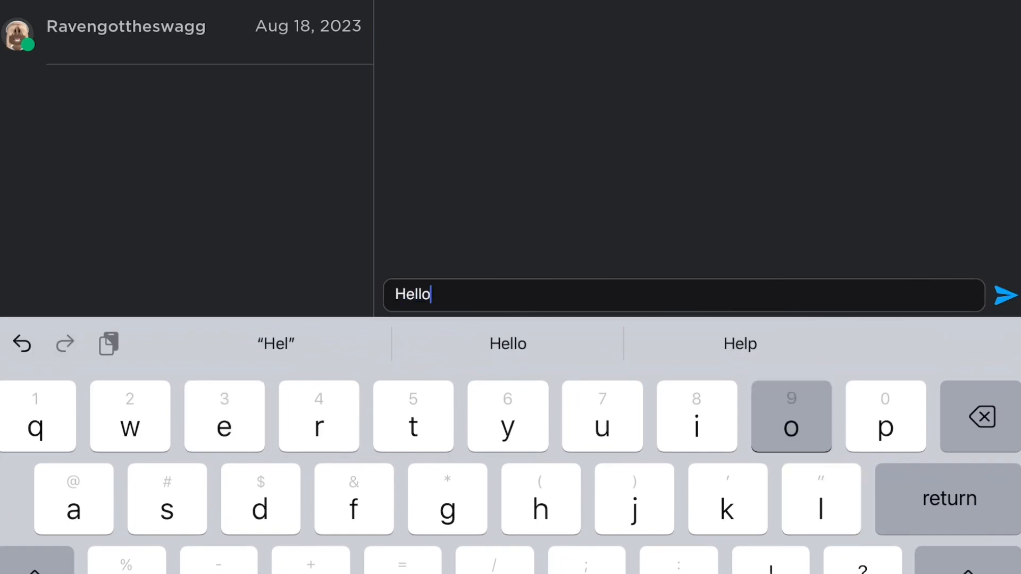
# - Send the chat message "Hello you there?" to the friend
pyautogui.write('you there?')
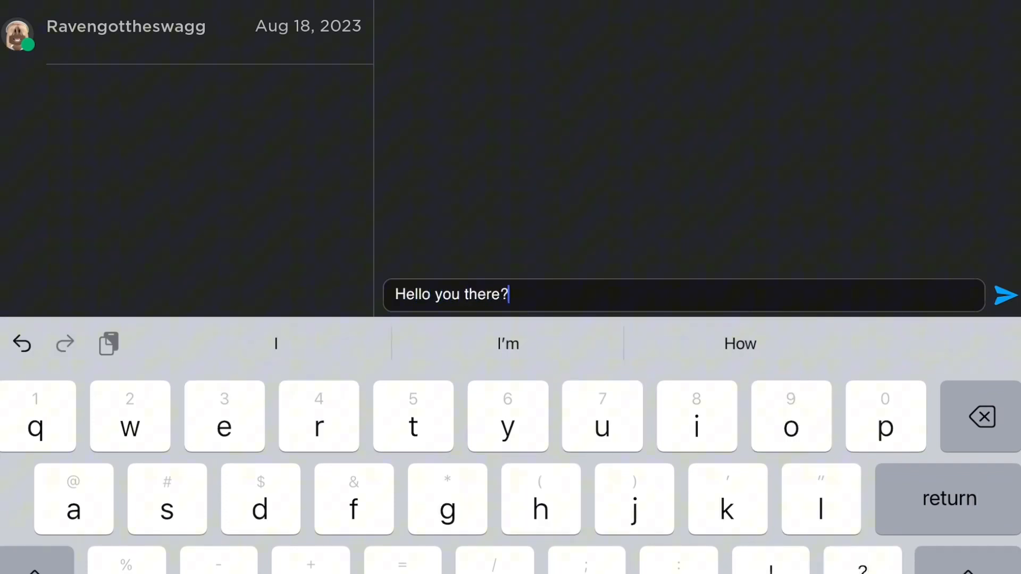
pyautogui.click(1006, 295)
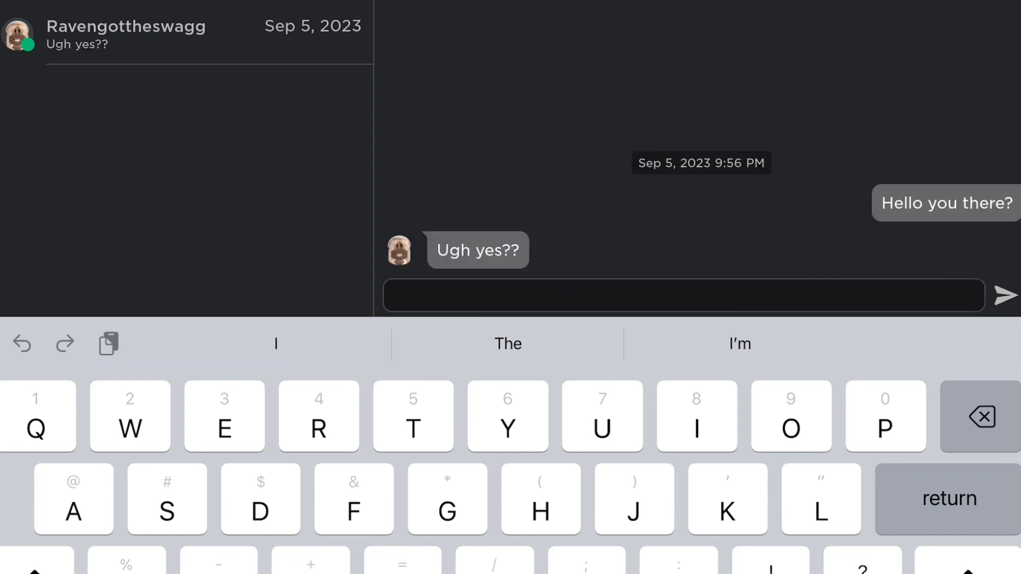
# - Ask in chat whether the roleplay is happening and how much it costs
pyautogui.click(1006, 295)
pyautogui.write('Oh I was also was wondering ur prices for')
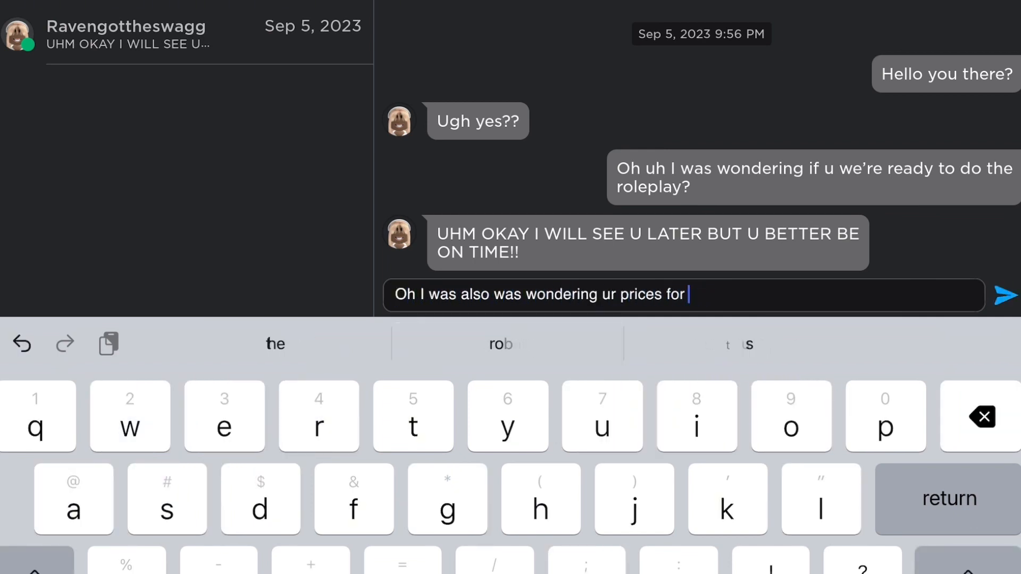
pyautogui.click(1004, 295)
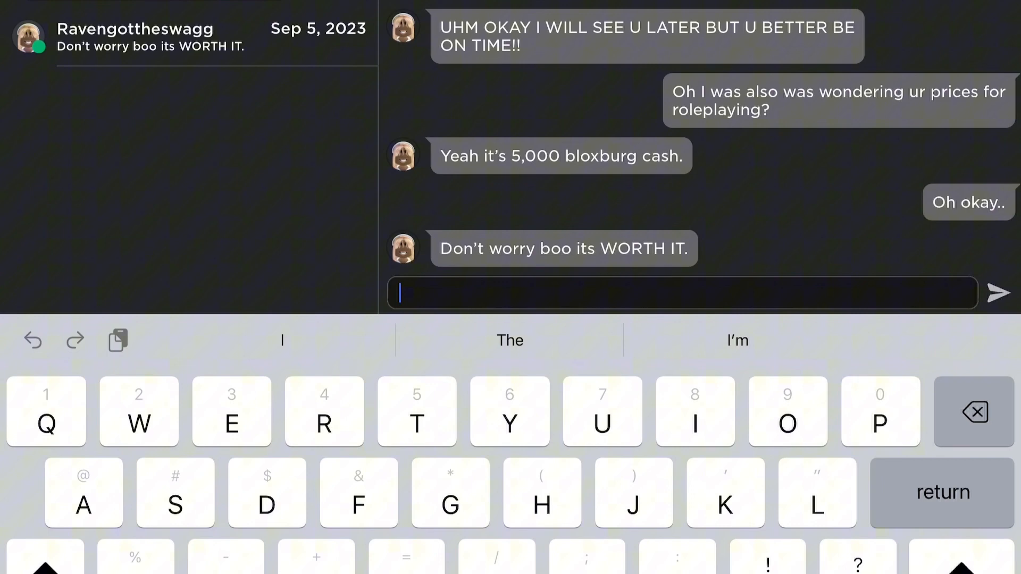
# - Type and send another chat reply beginning with "O" to the roleplay partner
pyautogui.write('O')
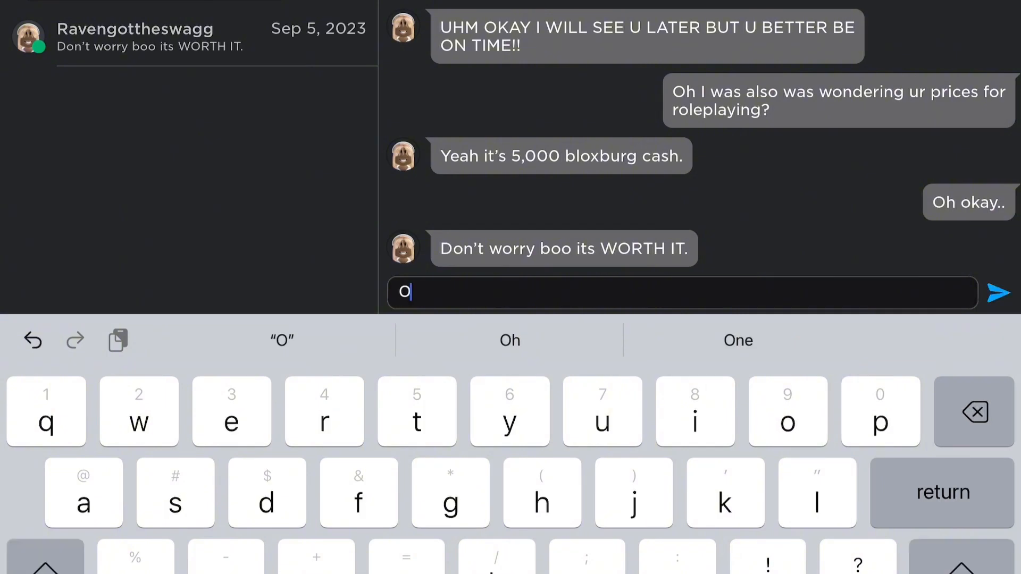
pyautogui.click(997, 292)
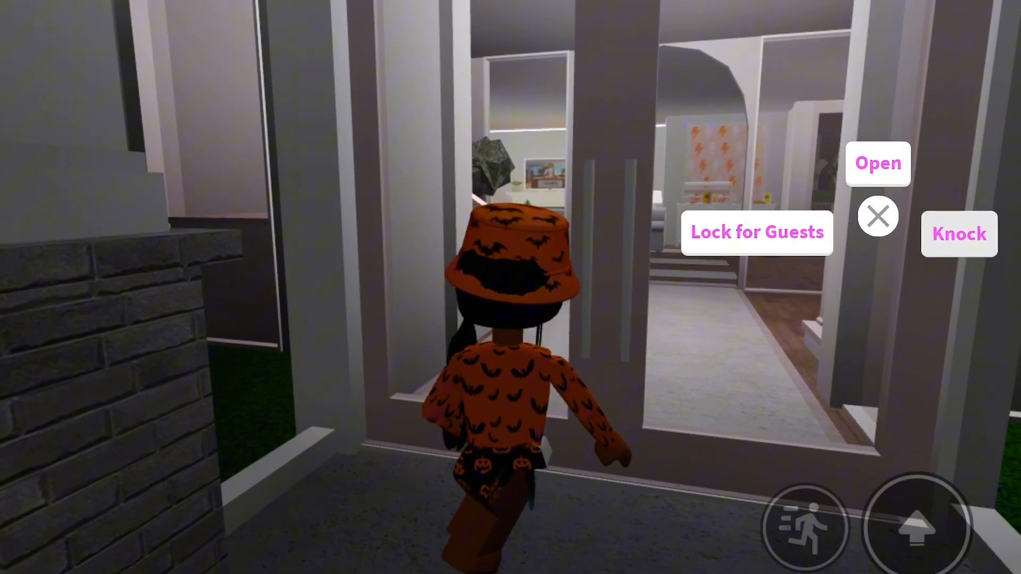
# - Knock on the Bloxburg house's front door, then open it
pyautogui.click(876, 162)
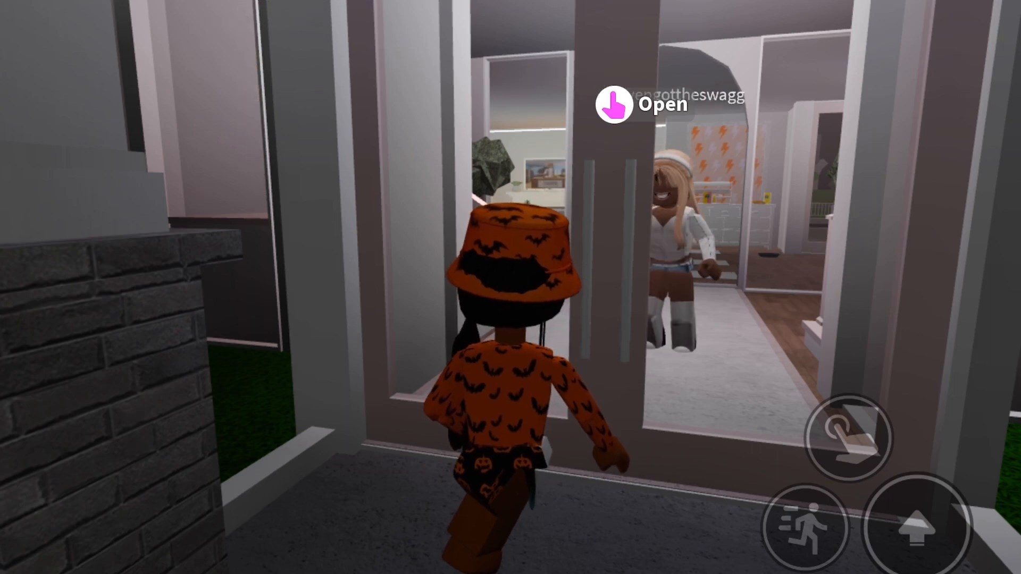
pyautogui.click(617, 104)
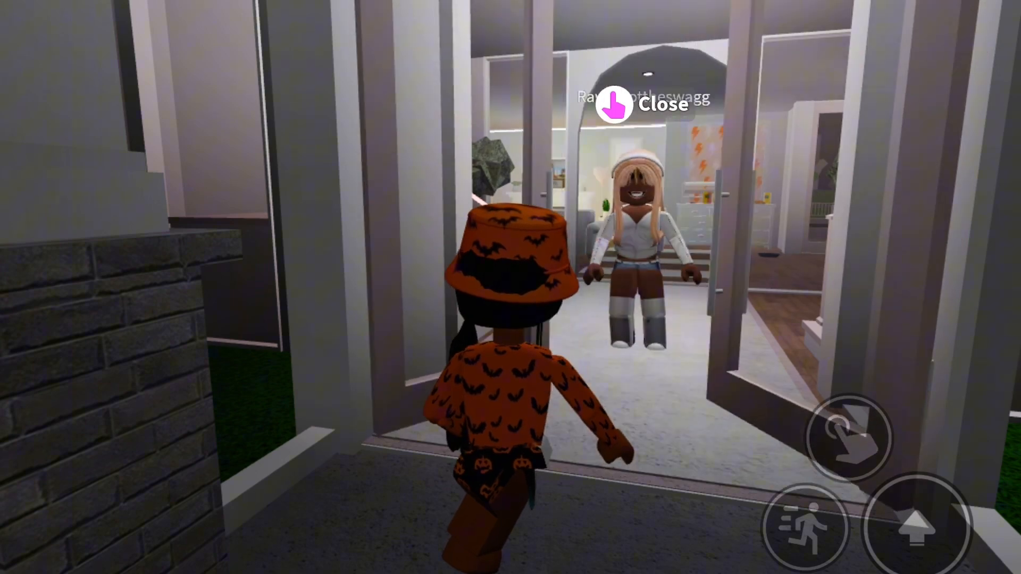